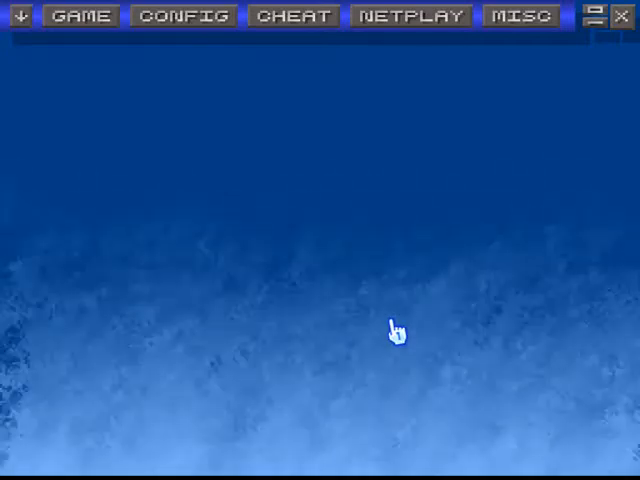
pyautogui.moveTo(462, 180)
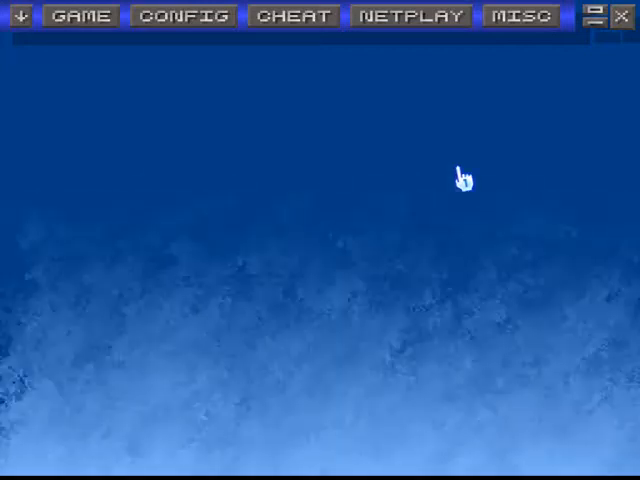
# Check the ZSNES version and credits, then dismiss them before setting up netplay.
pyautogui.click(520, 16)
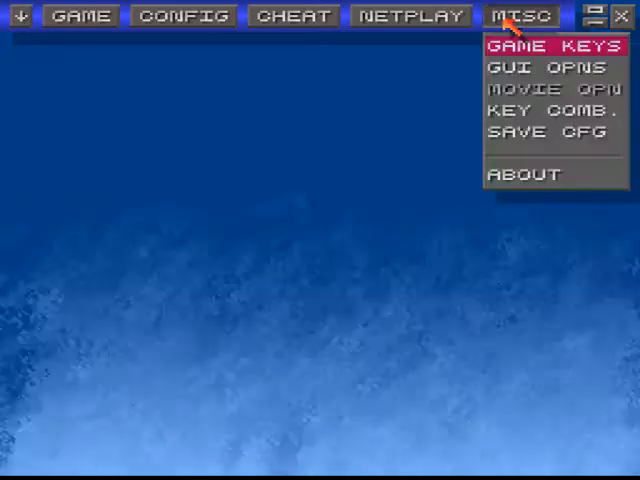
pyautogui.click(524, 176)
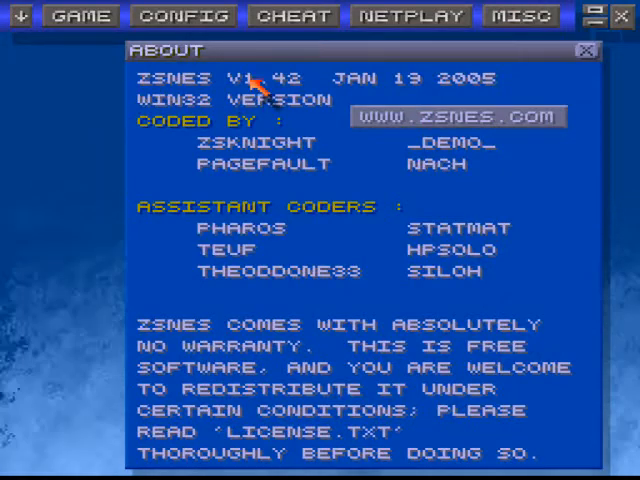
pyautogui.moveTo(136, 150)
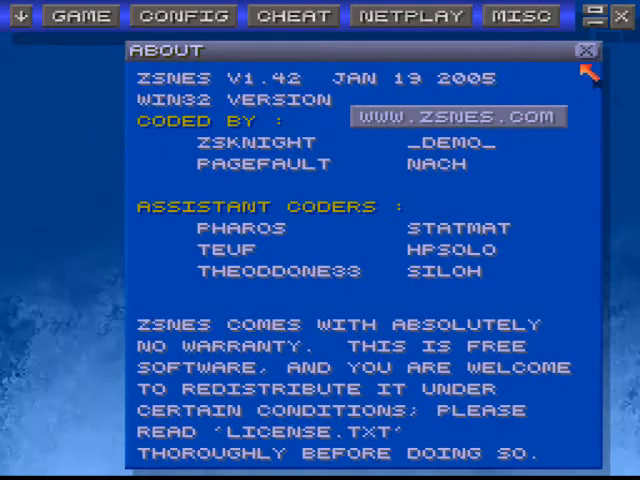
pyautogui.click(584, 50)
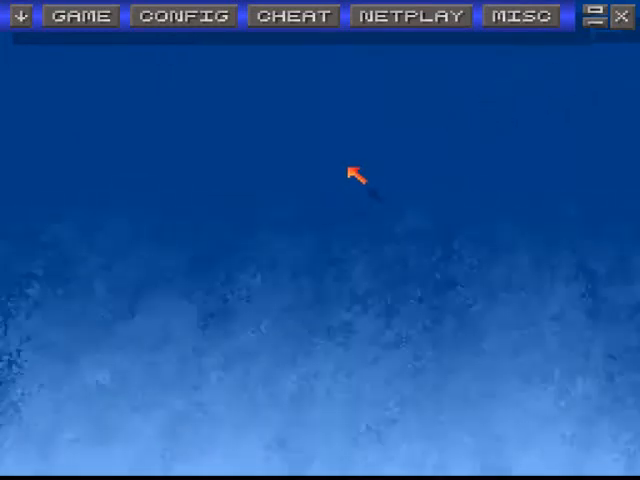
pyautogui.moveTo(432, 44)
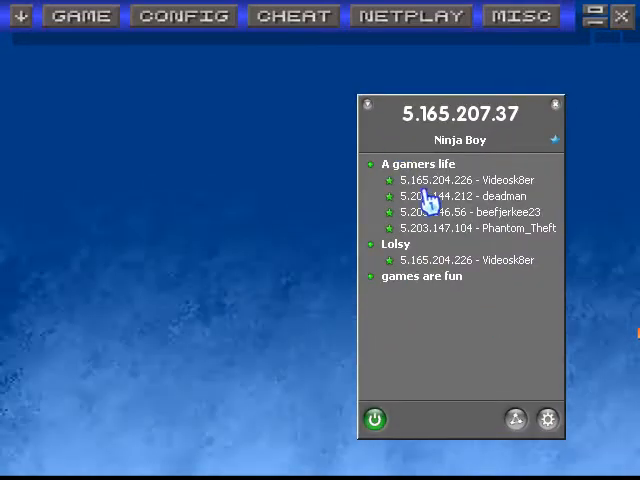
pyautogui.moveTo(450, 258)
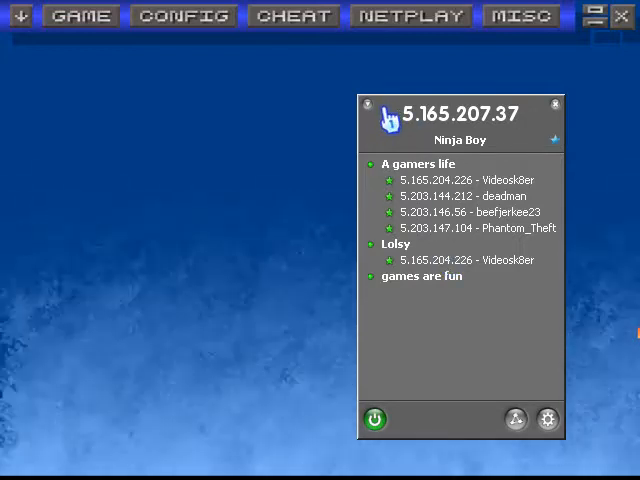
pyautogui.moveTo(388, 152)
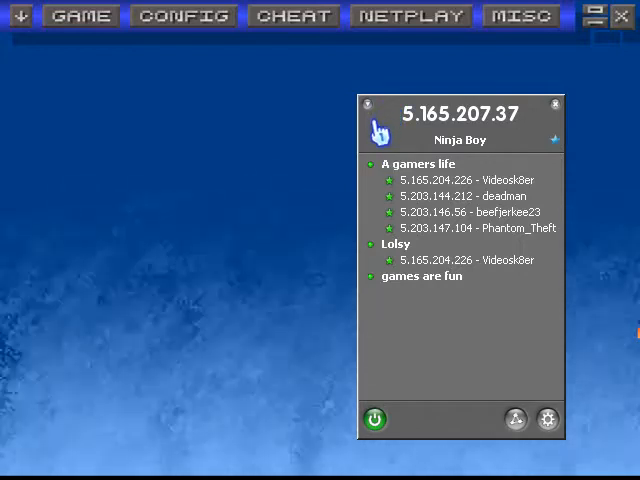
pyautogui.moveTo(364, 178)
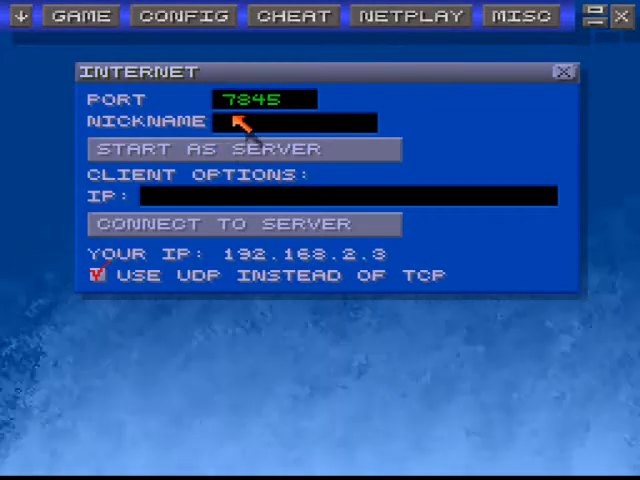
pyautogui.write('NINJA')
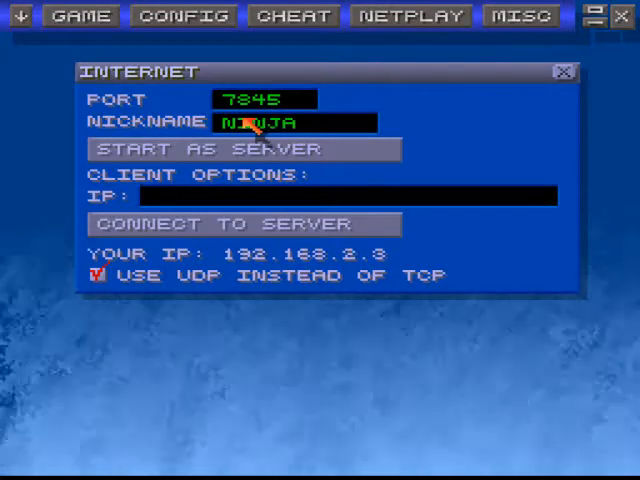
pyautogui.write('BOY')
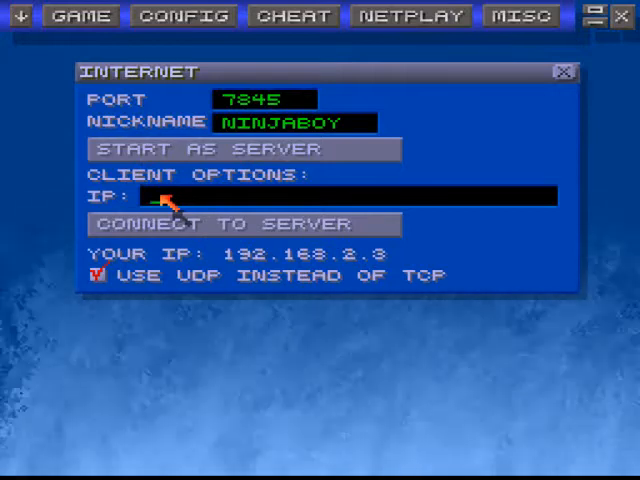
pyautogui.write('5')
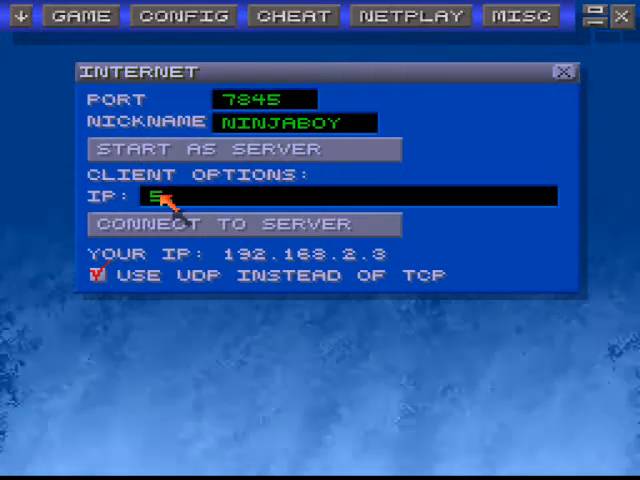
pyautogui.write('.165.204')
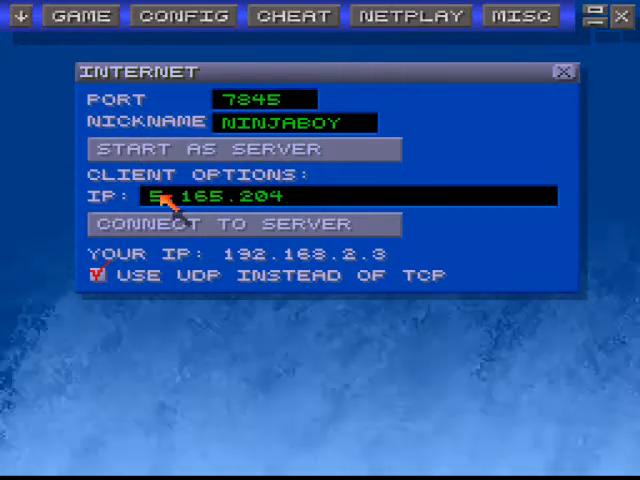
pyautogui.write('.226')
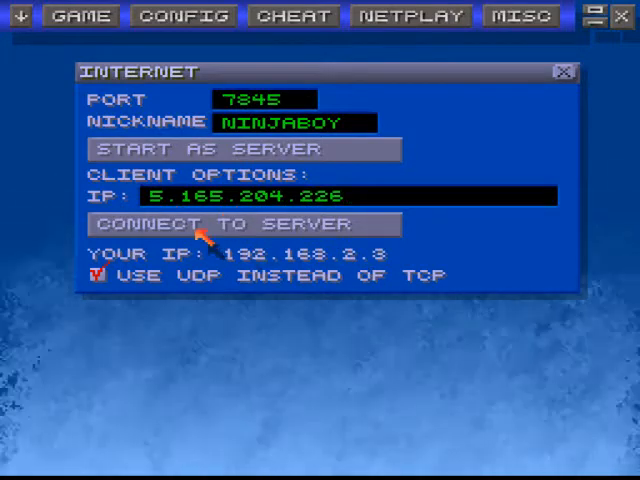
pyautogui.moveTo(280, 204)
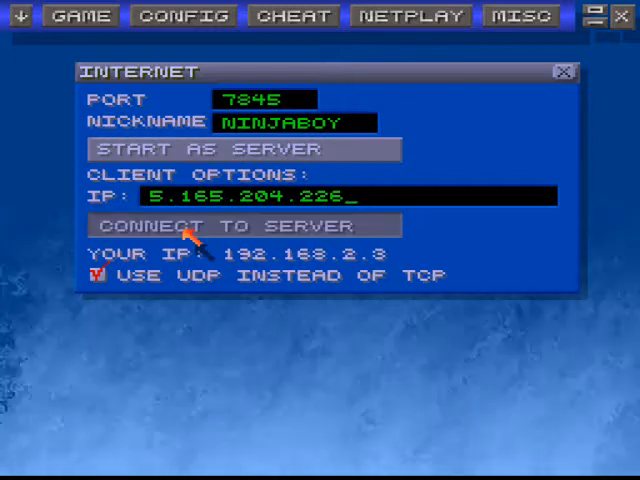
pyautogui.click(244, 224)
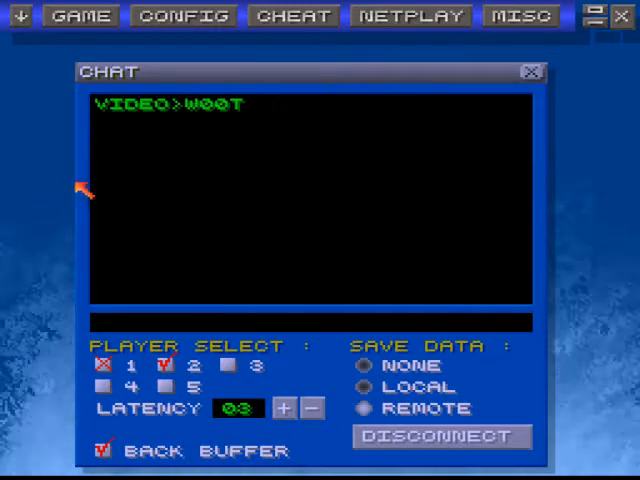
pyautogui.moveTo(256, 270)
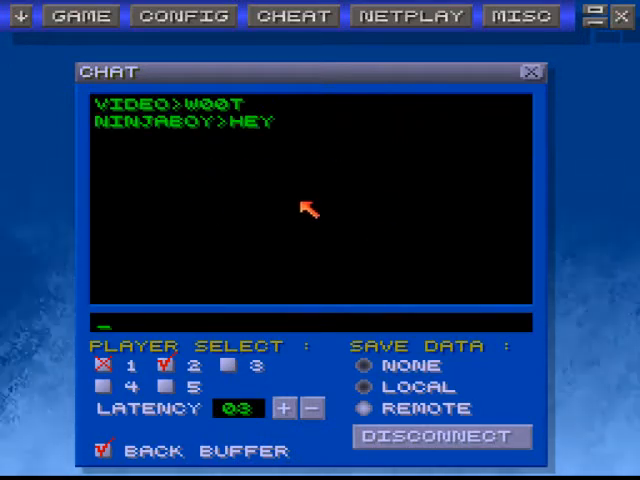
pyautogui.moveTo(136, 170)
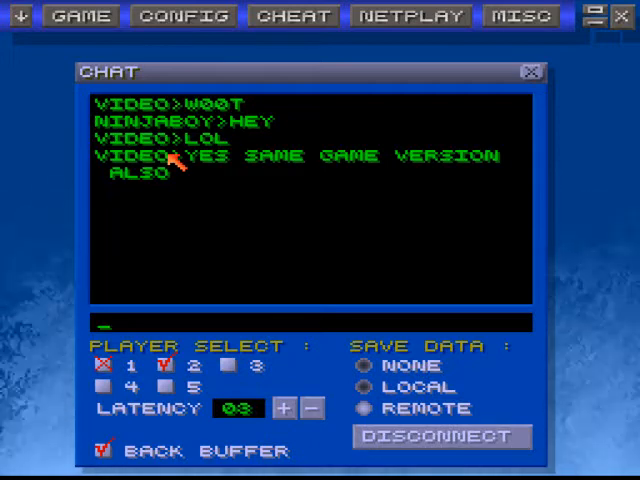
pyautogui.moveTo(300, 250)
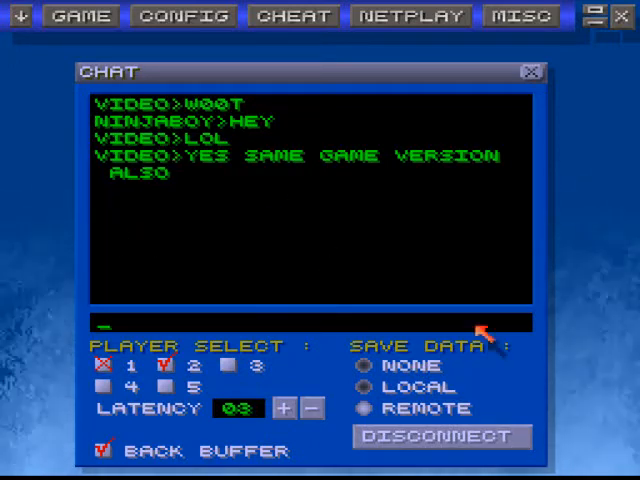
pyautogui.moveTo(396, 190)
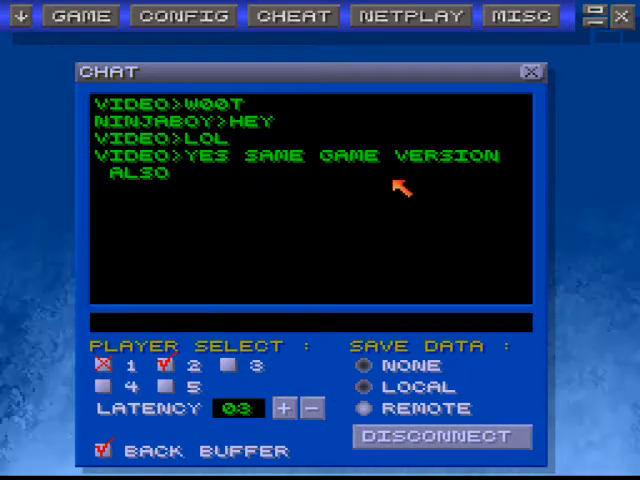
# End the current netplay session so a server can be started on port 7845.
pyautogui.click(520, 16)
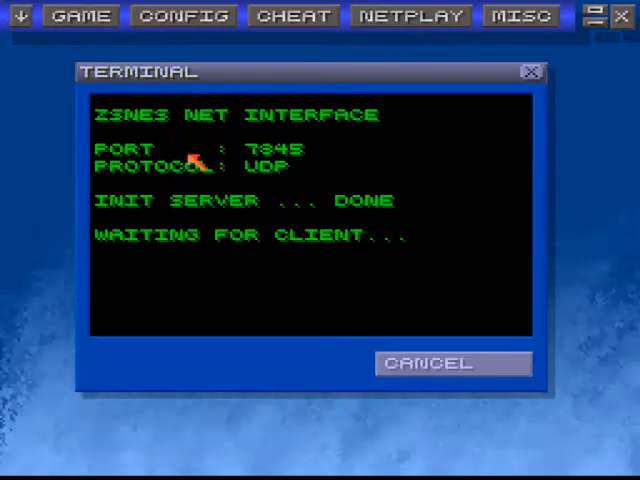
pyautogui.moveTo(290, 360)
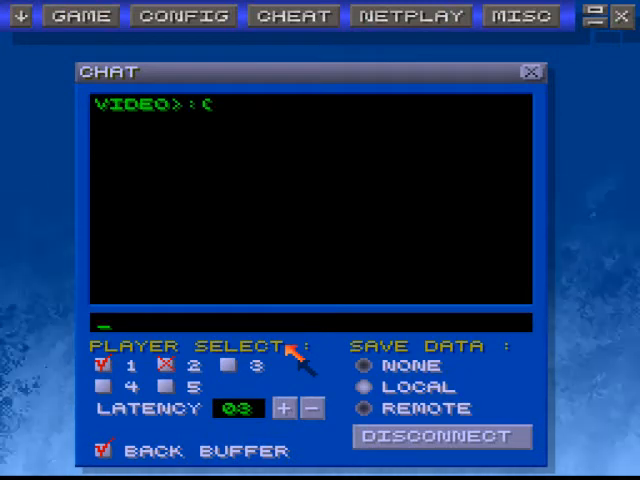
# Send 'XD' in the chat and tick player slots 1 and 4.
pyautogui.write('XD')
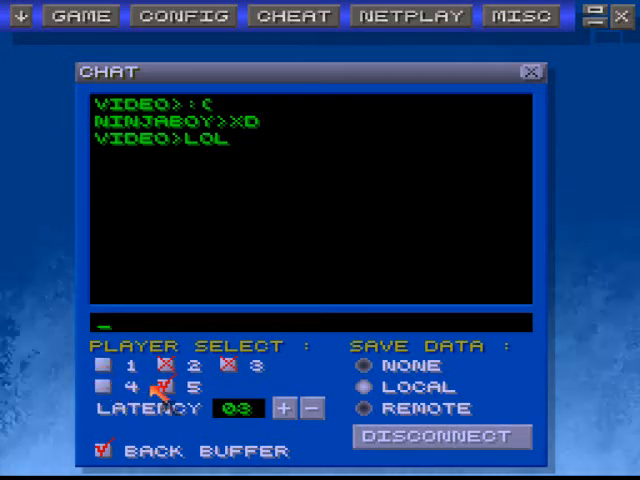
pyautogui.click(104, 366)
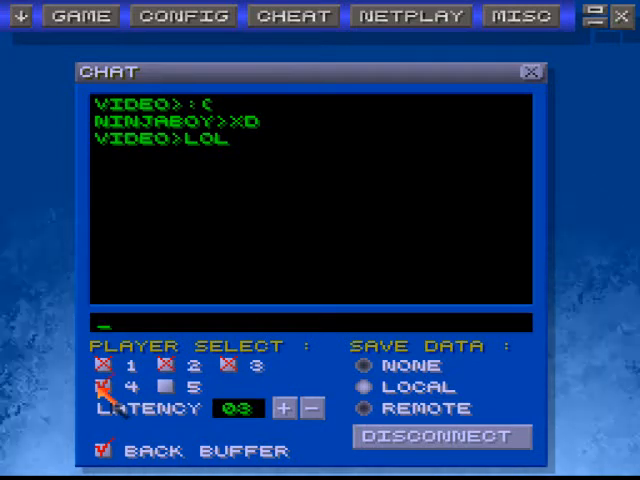
pyautogui.click(168, 386)
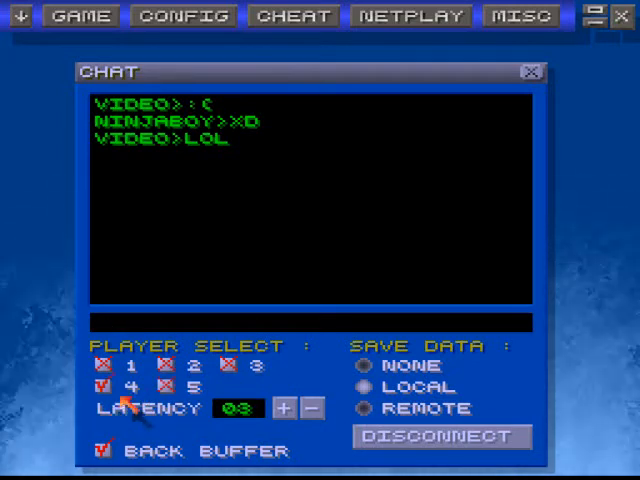